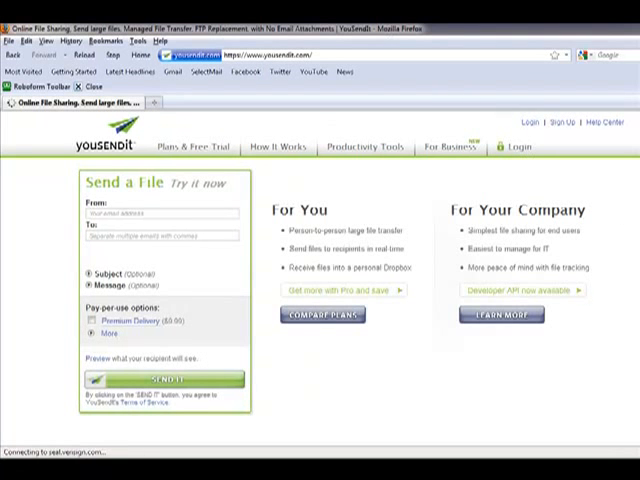
View the Compare Plans page listing Lite, Pro, Pro Plus and Corporate Suite features and prices
left_click(118, 252)
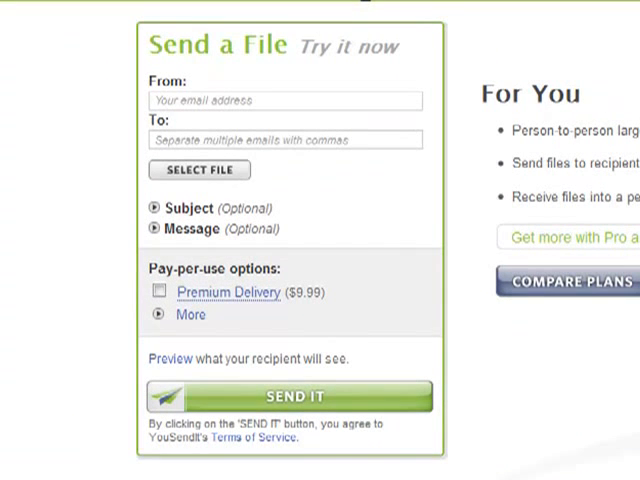
mouse_move(44, 168)
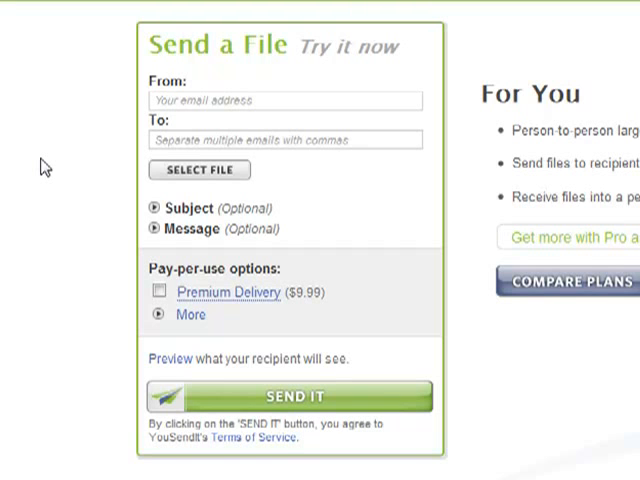
left_click(564, 280)
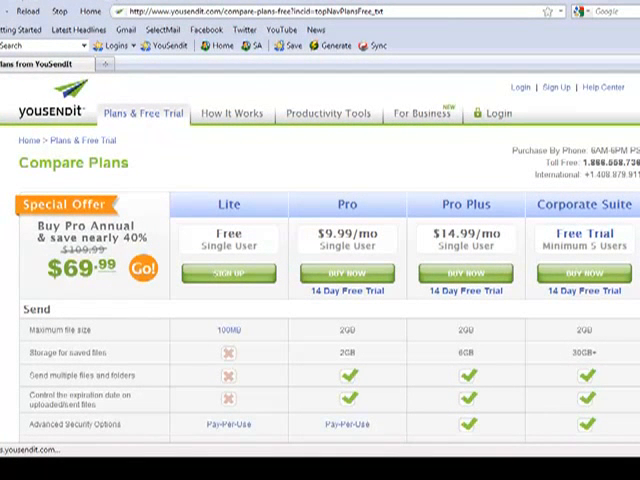
scroll("down", 3)
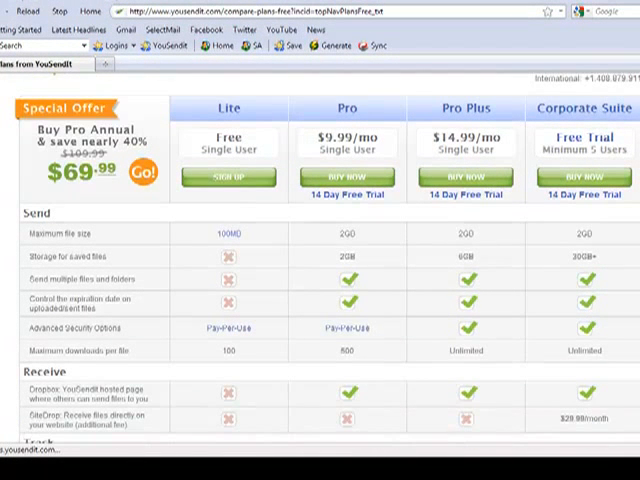
mouse_move(252, 148)
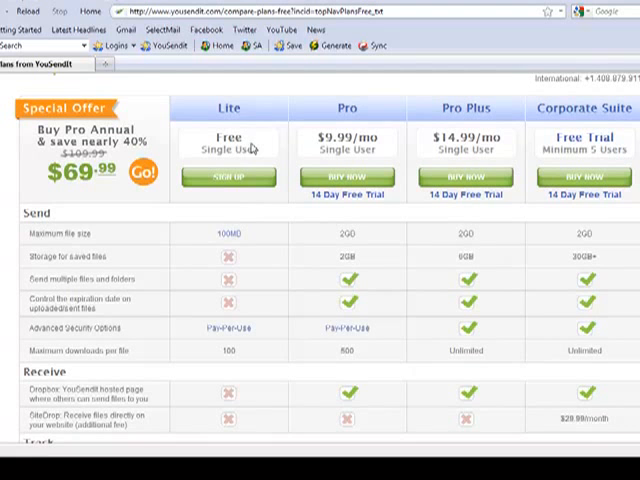
scroll("down", 3)
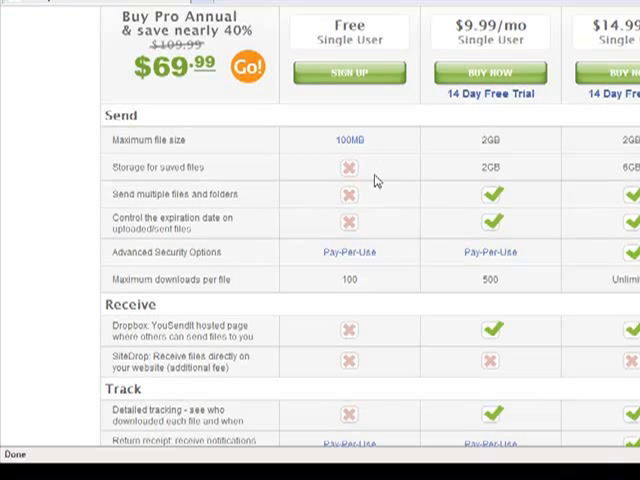
mouse_move(254, 190)
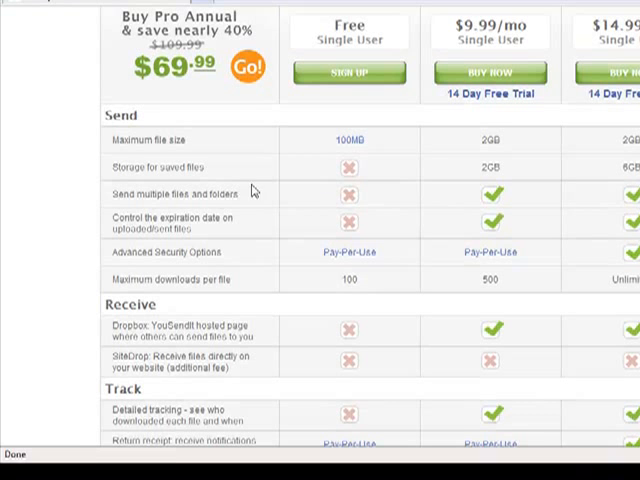
mouse_move(86, 248)
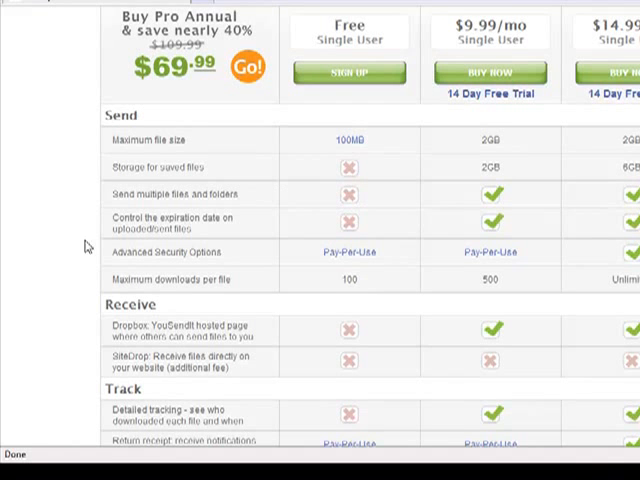
scroll("down", 3)
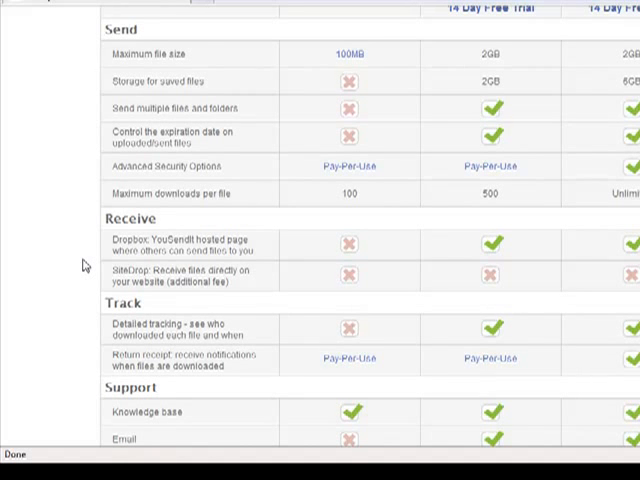
scroll("down", 3)
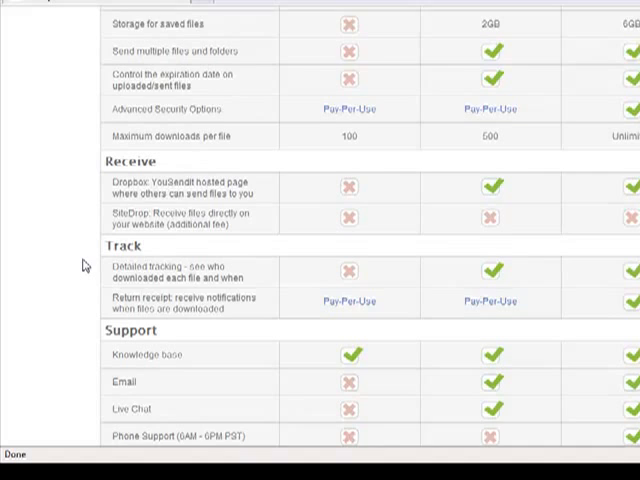
scroll("down", 3)
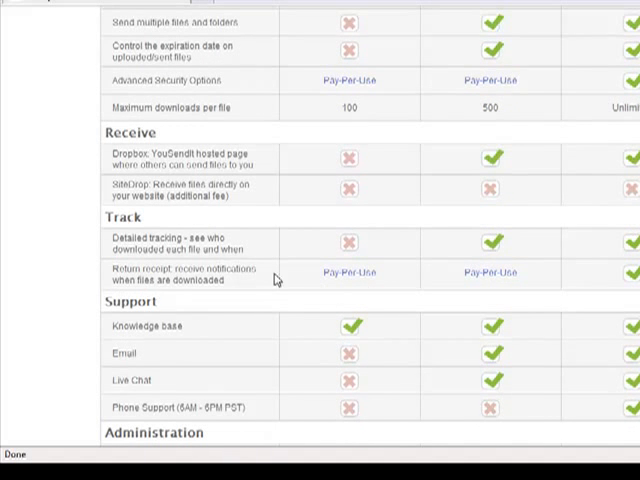
mouse_move(352, 296)
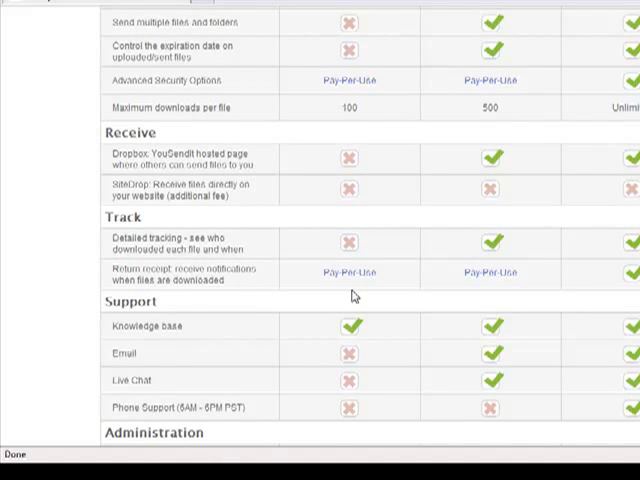
mouse_move(360, 290)
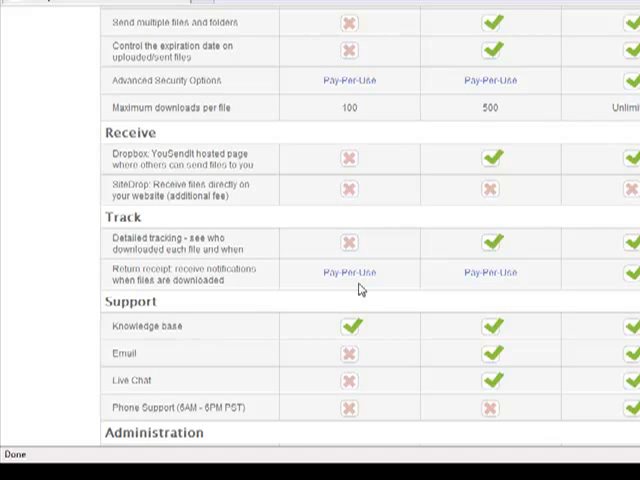
mouse_move(72, 324)
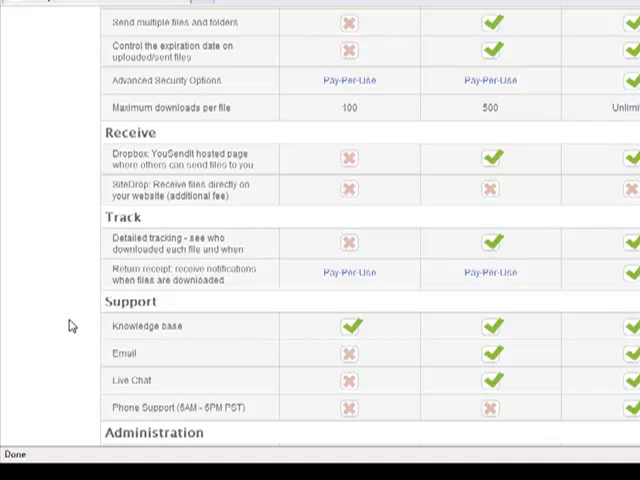
scroll("down", 3)
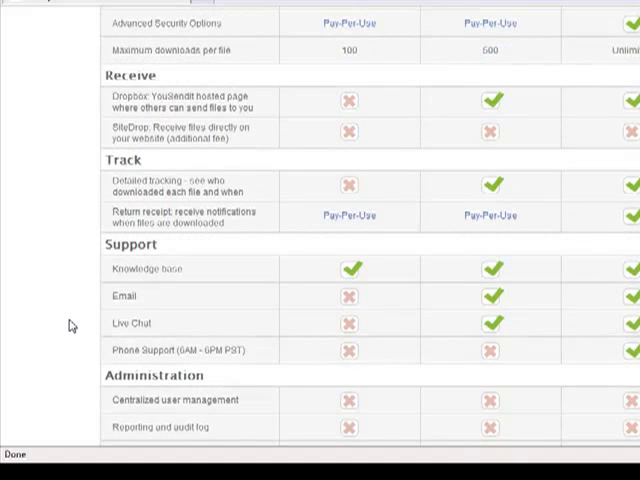
scroll("down", 3)
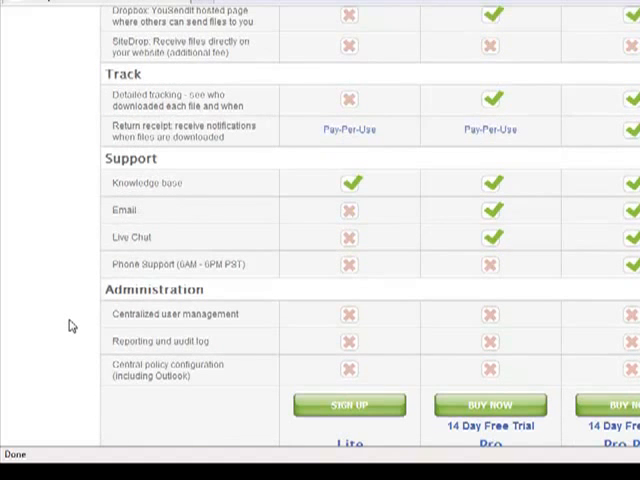
scroll("up", 3)
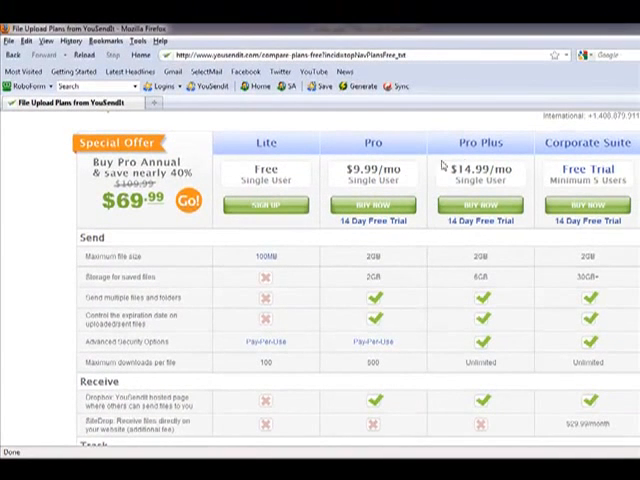
mouse_move(378, 246)
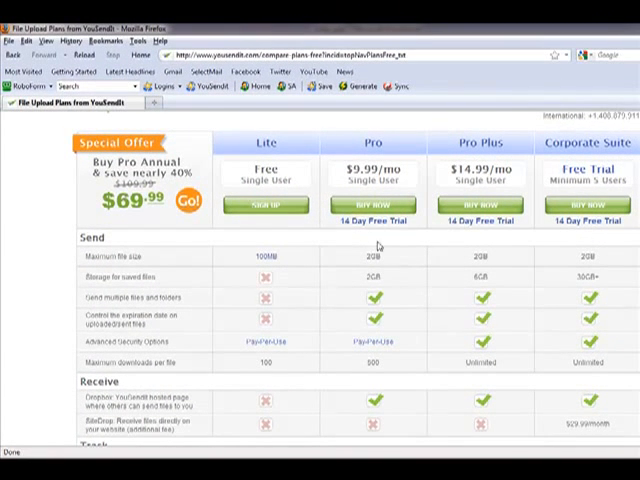
mouse_move(400, 170)
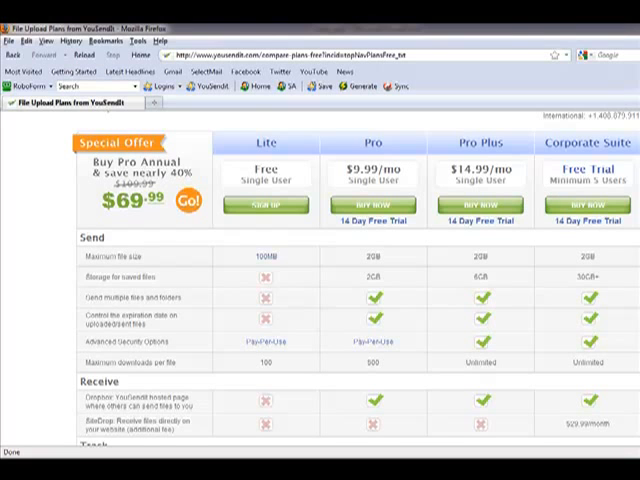
mouse_move(212, 292)
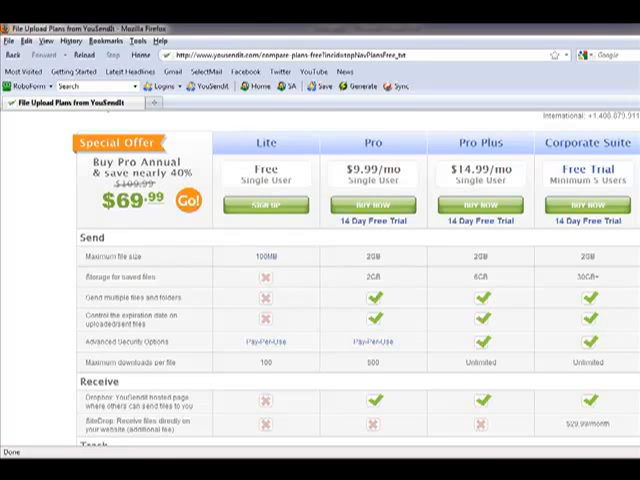
scroll("down", 3)
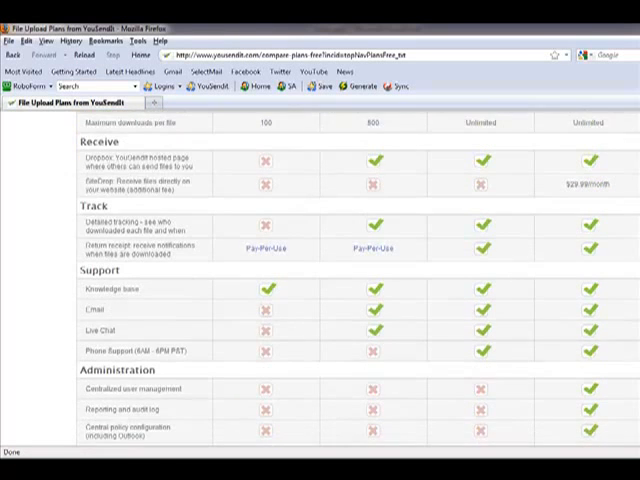
scroll("up", 3)
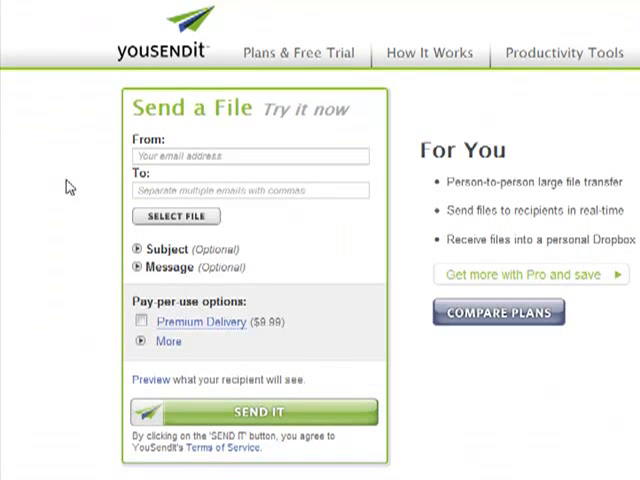
left_click(250, 156)
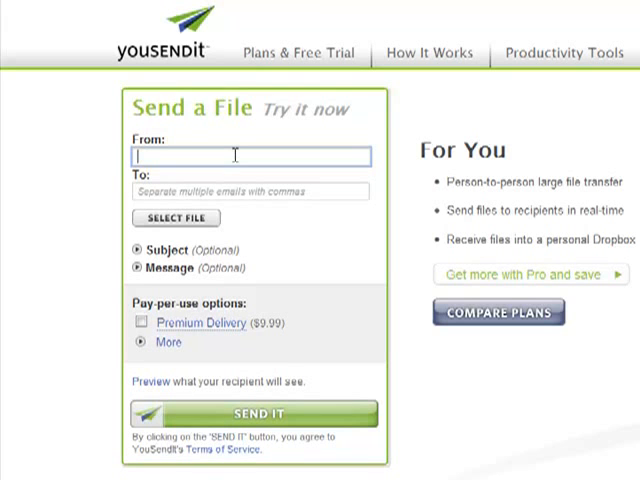
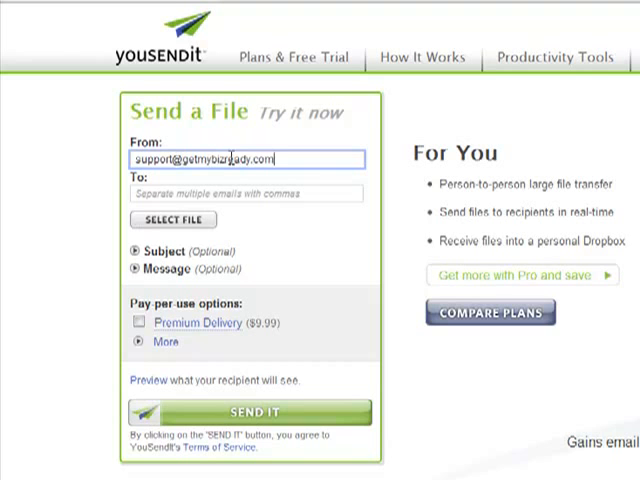
left_click(244, 192)
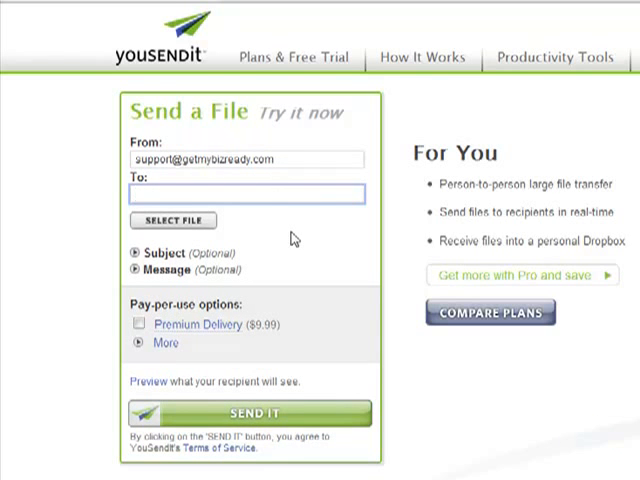
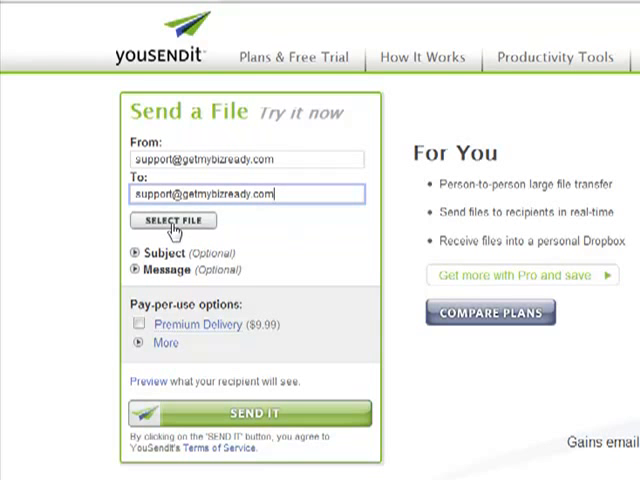
mouse_move(456, 240)
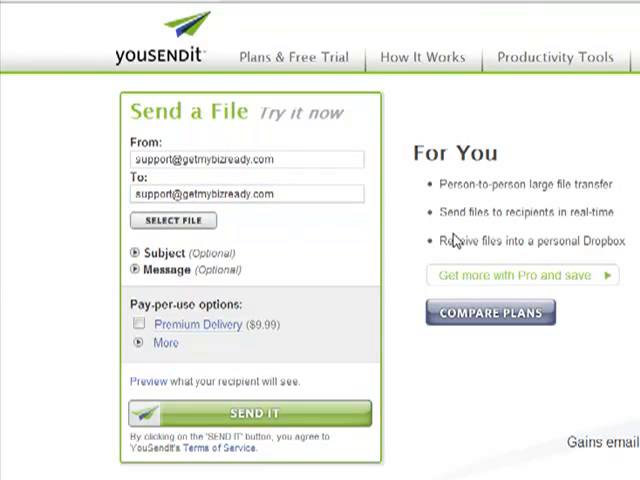
Bring up the file chooser showing the Desktop files for upload
left_click(172, 220)
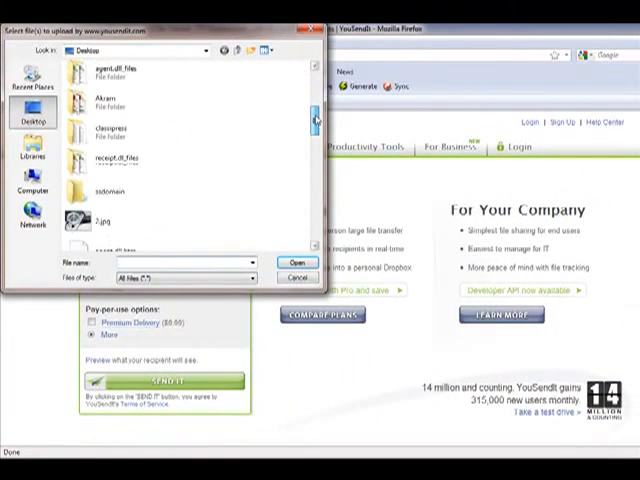
scroll("down", 3)
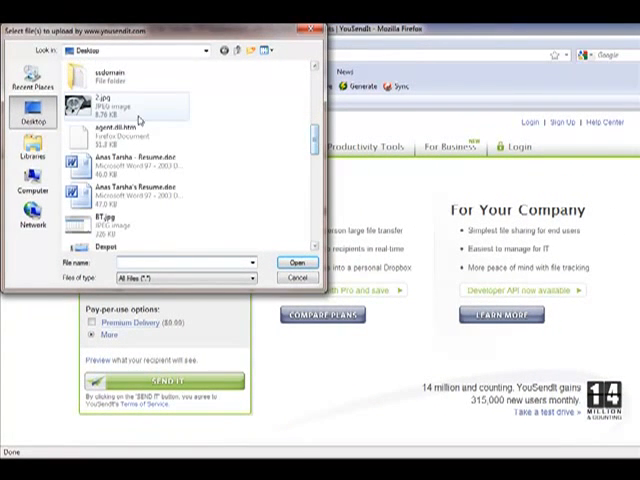
mouse_move(110, 104)
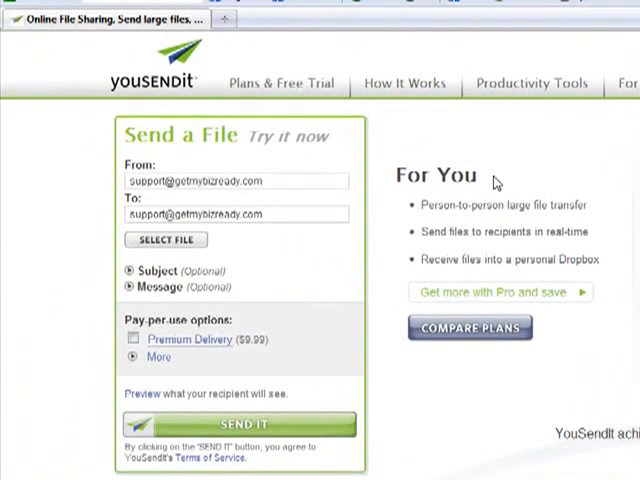
Attach 2.jpg and reveal the optional Subject and Message entries
left_click(166, 240)
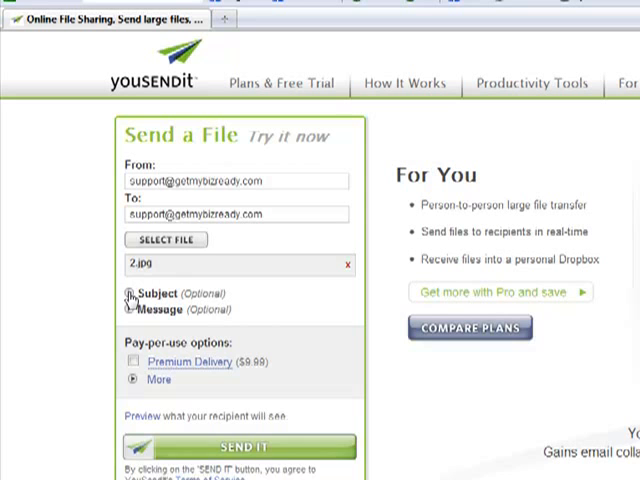
left_click(128, 292)
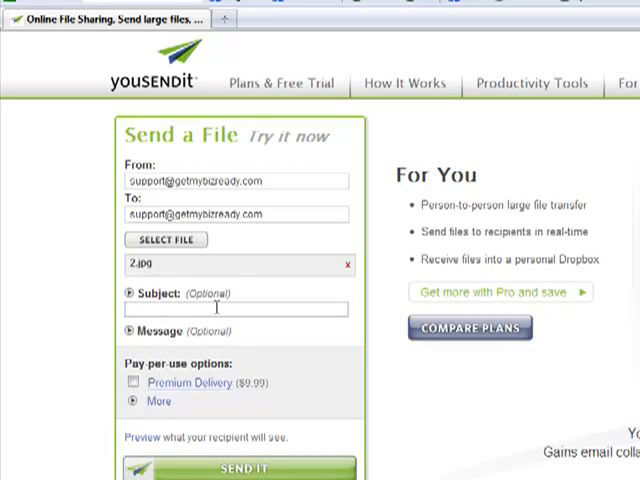
left_click(140, 332)
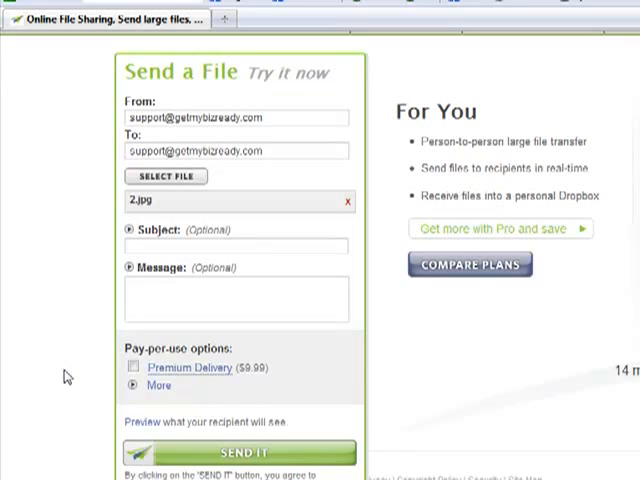
scroll("down", 3)
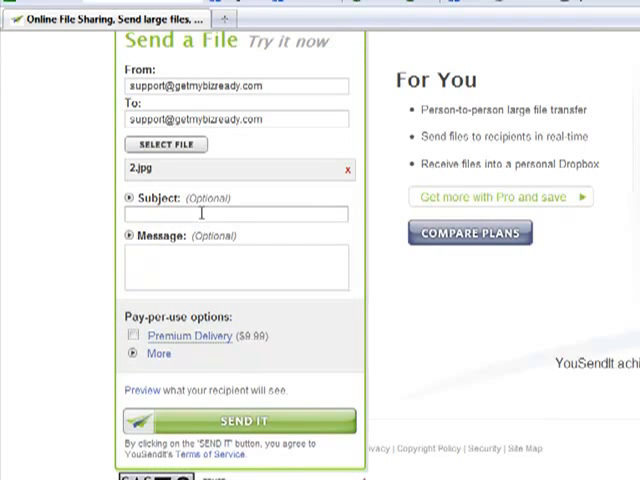
Set the subject to 'image file' and send the file to the recipient
left_click(236, 212)
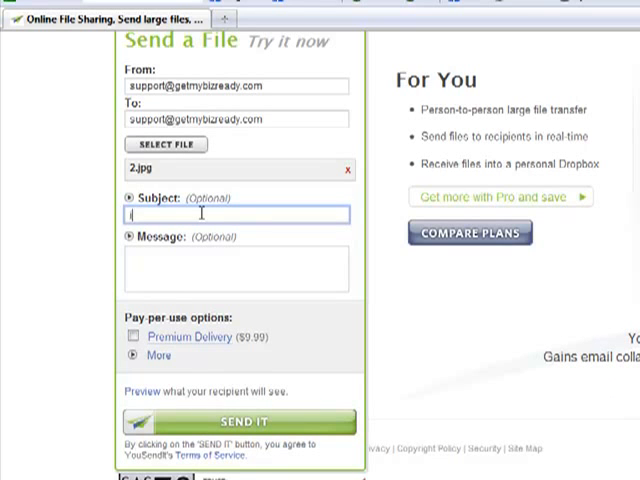
type("image file")
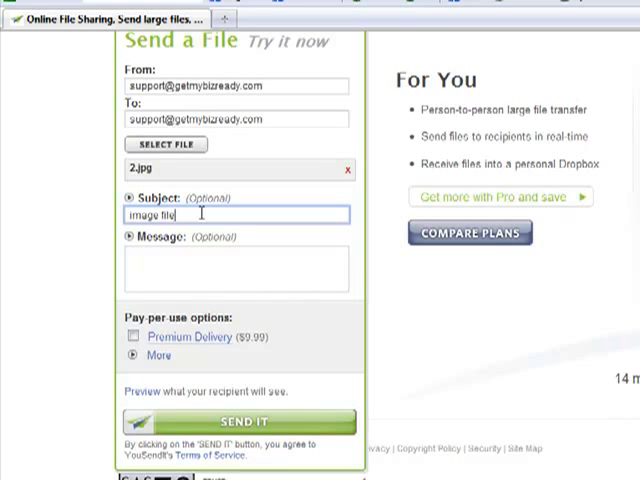
mouse_move(228, 314)
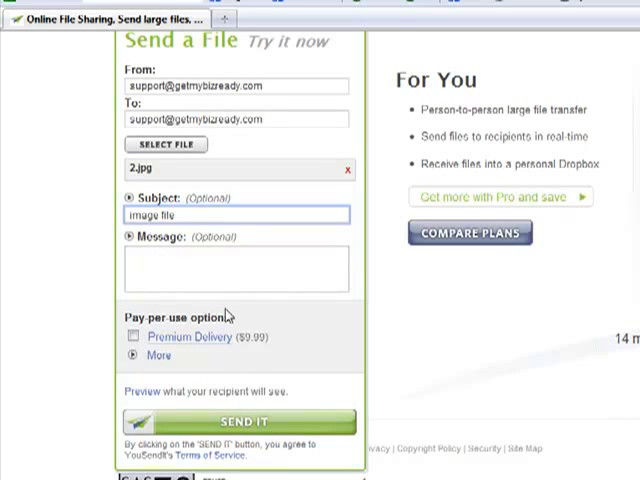
mouse_move(248, 420)
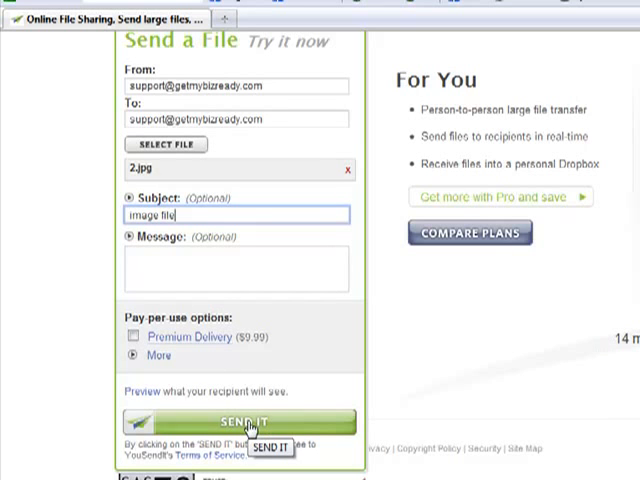
left_click(244, 420)
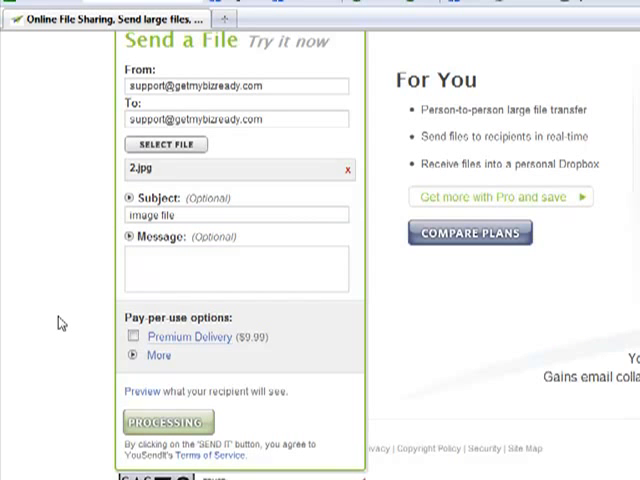
Wait on the 'Your file is being sent' progress page at 0% completed
left_click(168, 420)
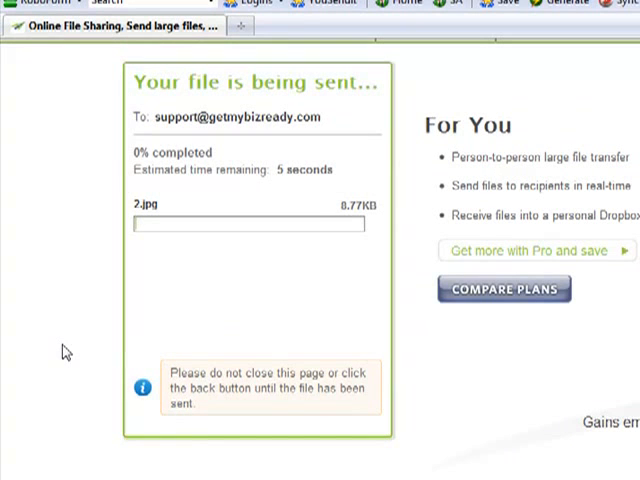
mouse_move(162, 240)
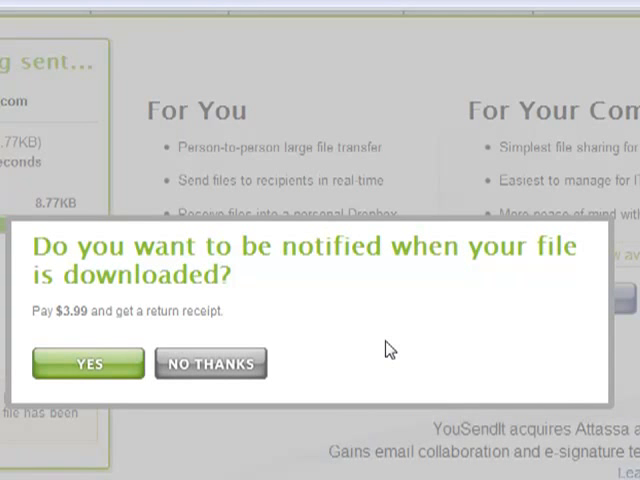
mouse_move(512, 264)
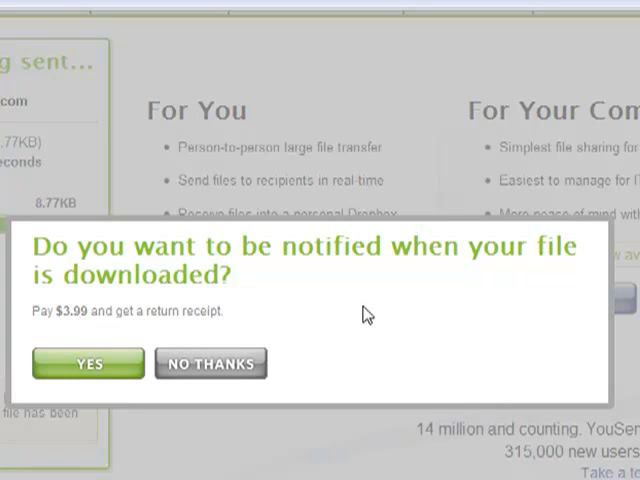
mouse_move(236, 310)
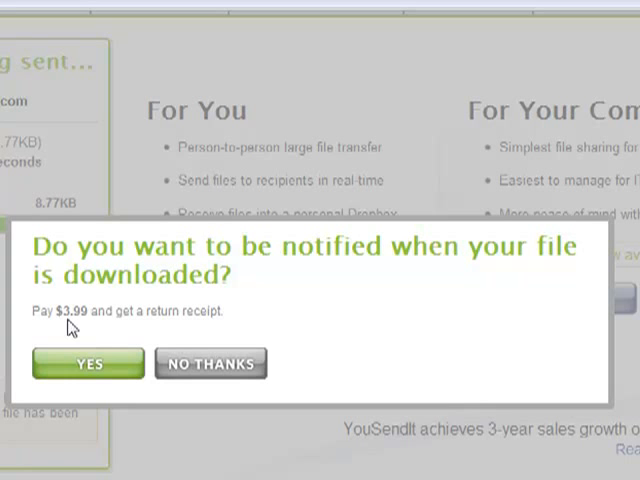
mouse_move(210, 372)
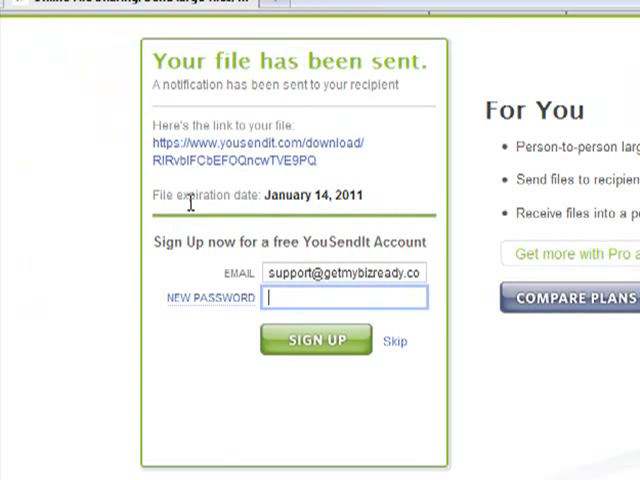
mouse_move(248, 198)
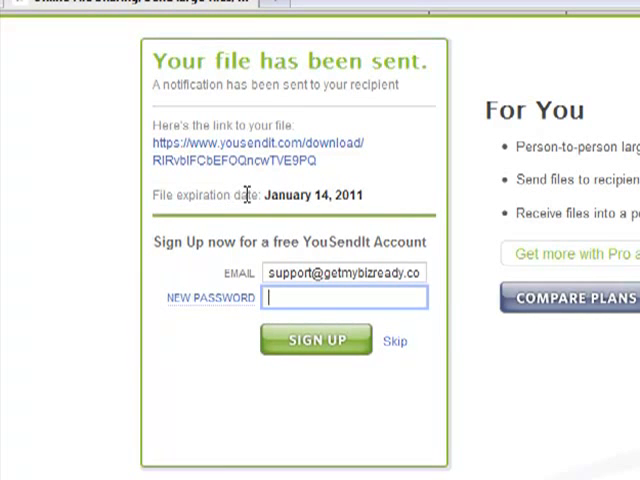
mouse_move(400, 168)
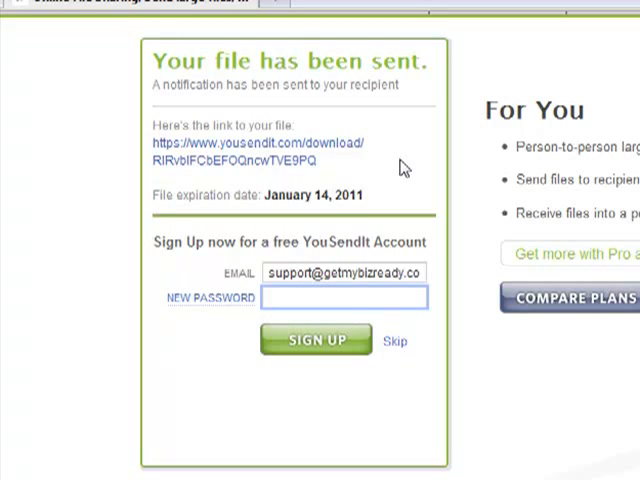
Review the confirmation page's download link, January 14, 2011 expiration and Sign Up form
left_click(344, 296)
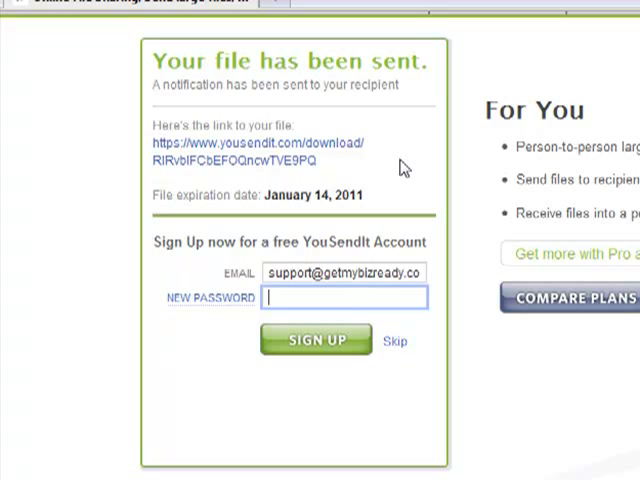
mouse_move(380, 364)
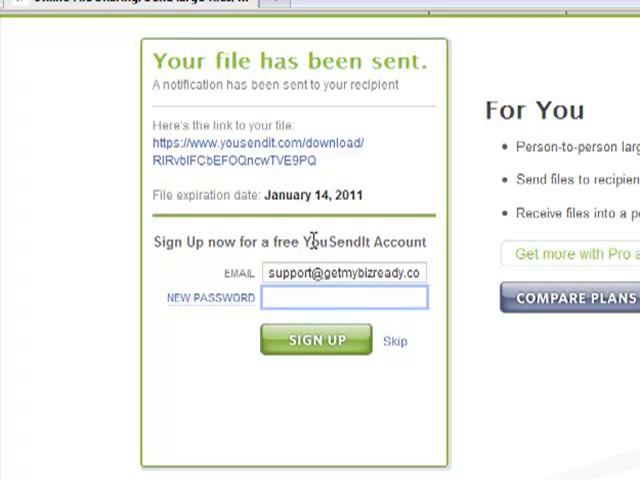
mouse_move(340, 384)
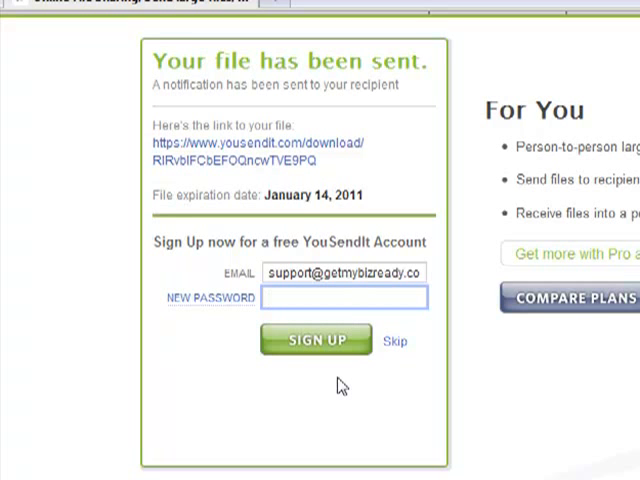
left_click(344, 298)
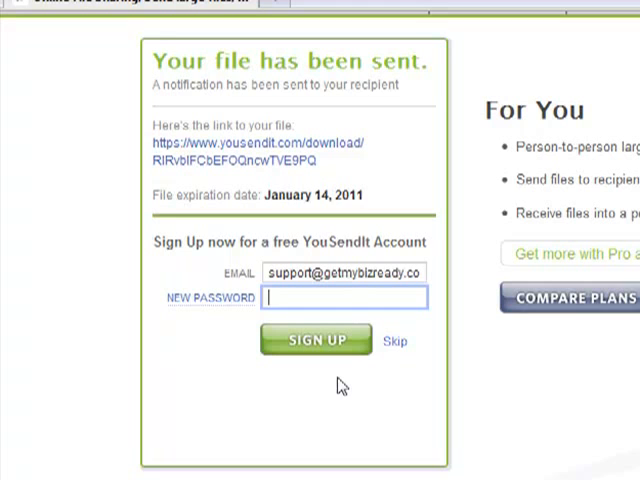